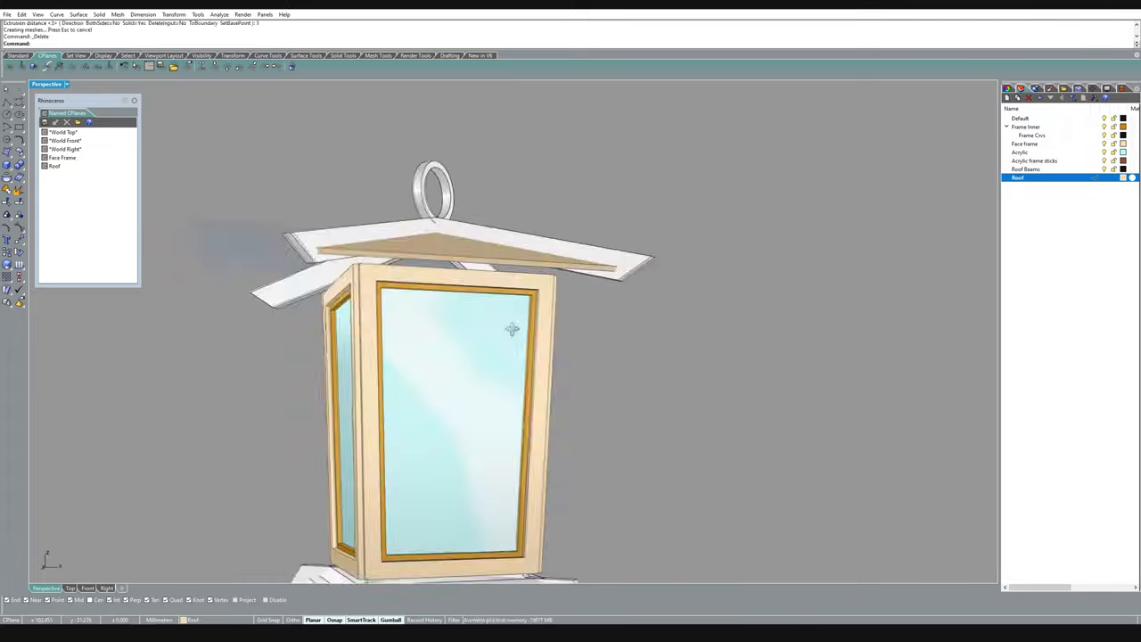
- Create the Base plates layer for the lantern's base pieces
click(107, 588)
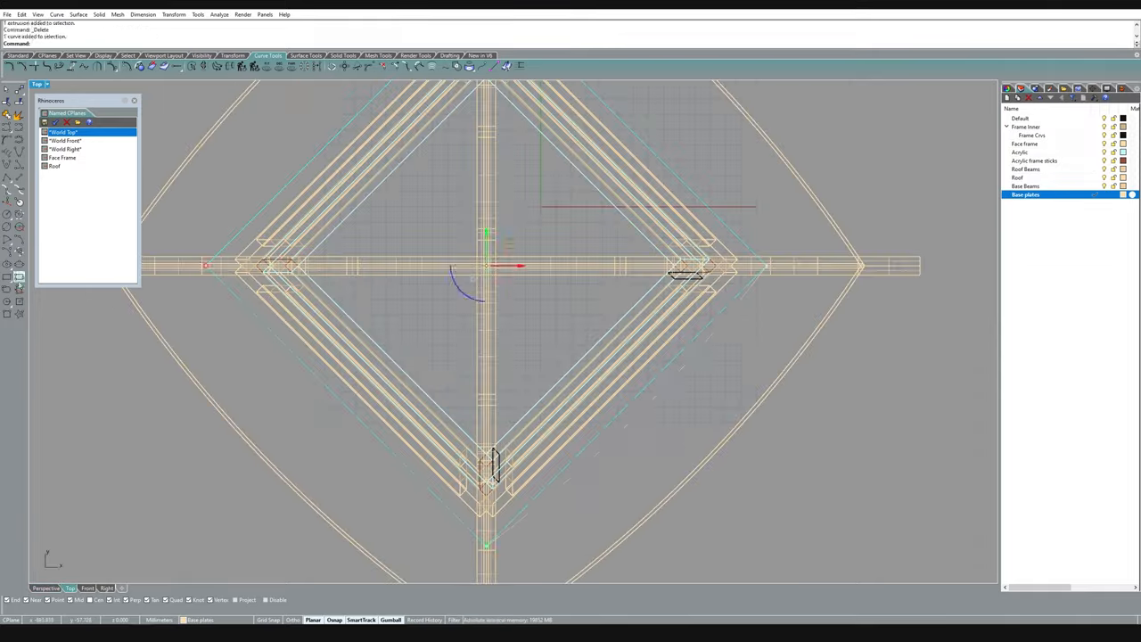
- Create the Battens and Base Beams layers alongside the existing frame layers
click(46, 588)
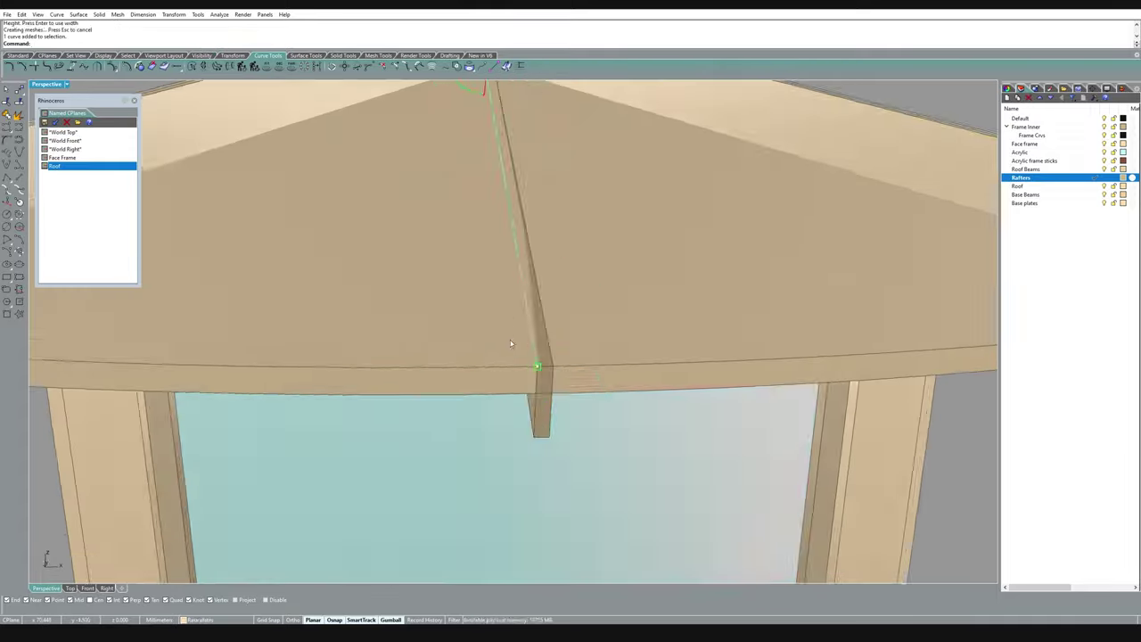
click(86, 588)
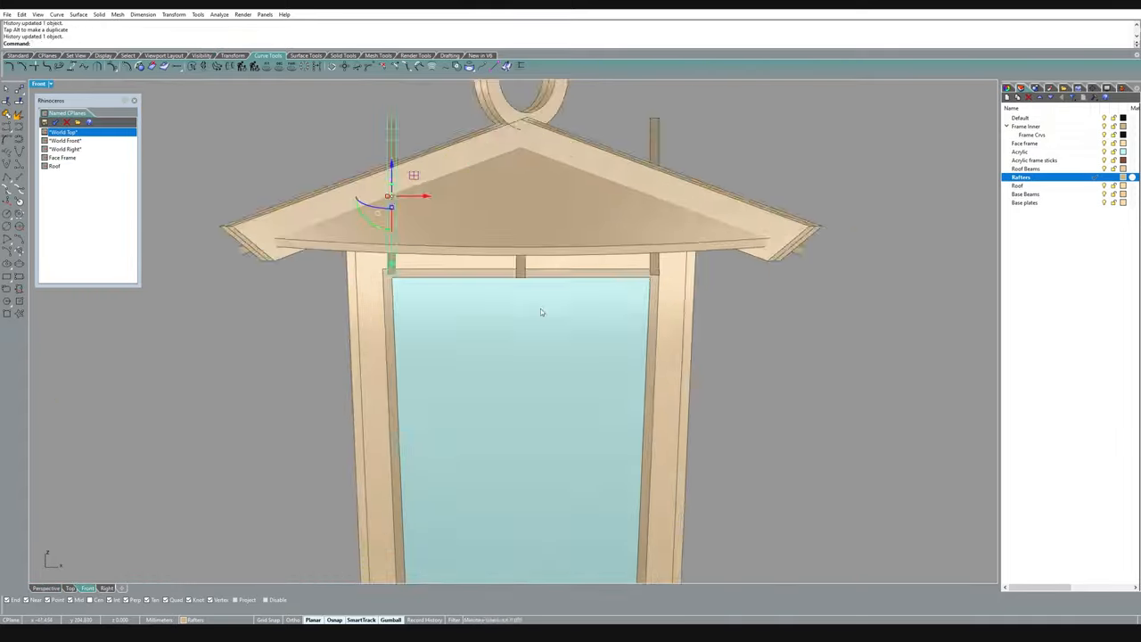